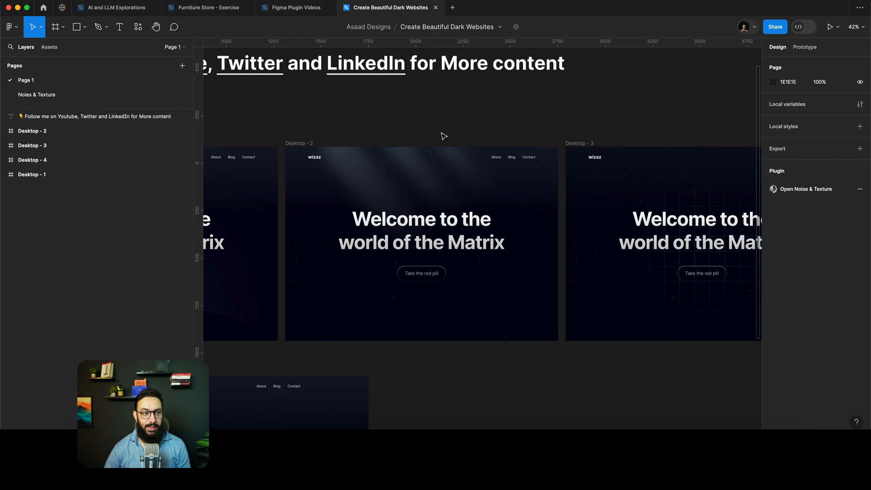
mouse_move(307, 174)
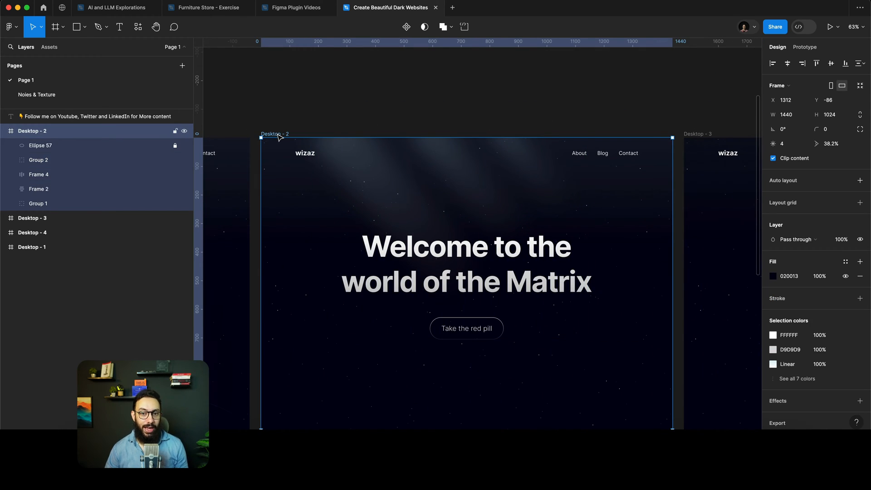
Step: Select the Desktop - 2 frame and switch to the Noise & Texture page
left_click(38, 162)
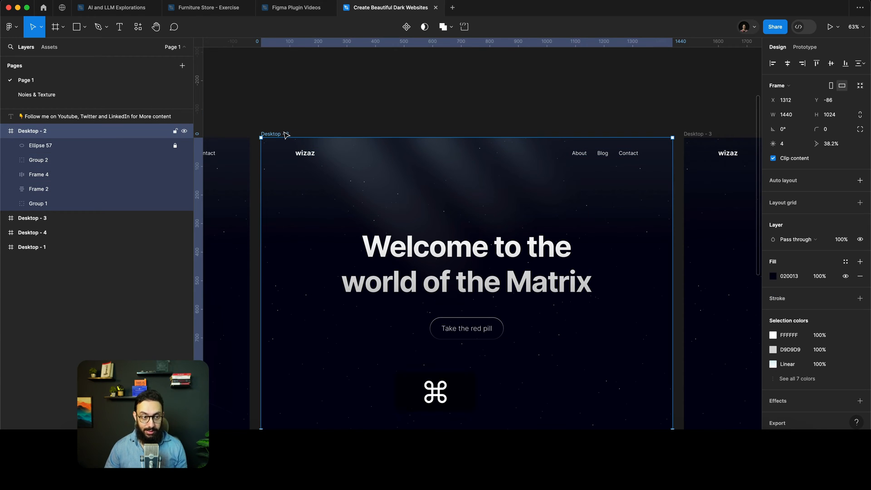
left_click(37, 94)
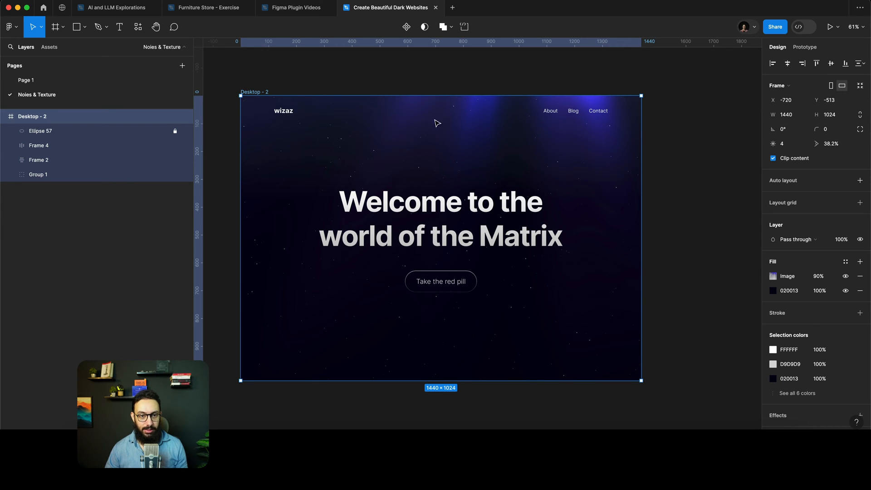
Step: Add a 1443×1026 rectangle inside Desktop - 2 and send it to the bottom of the layers
key("cmd+v")
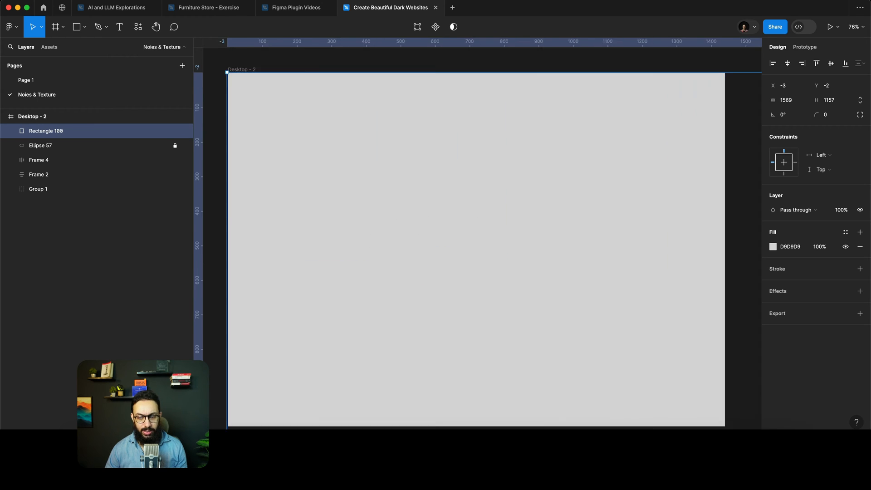
left_click_drag(723, 425, 659, 373)
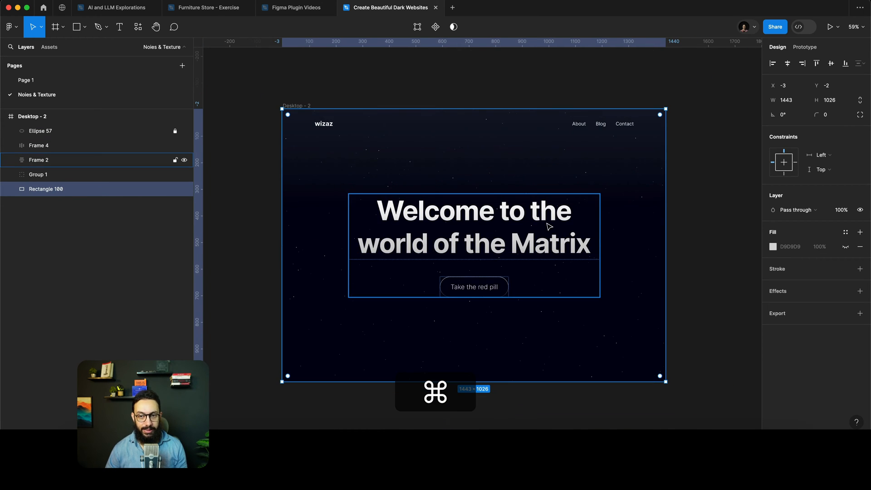
key("cmd+/")
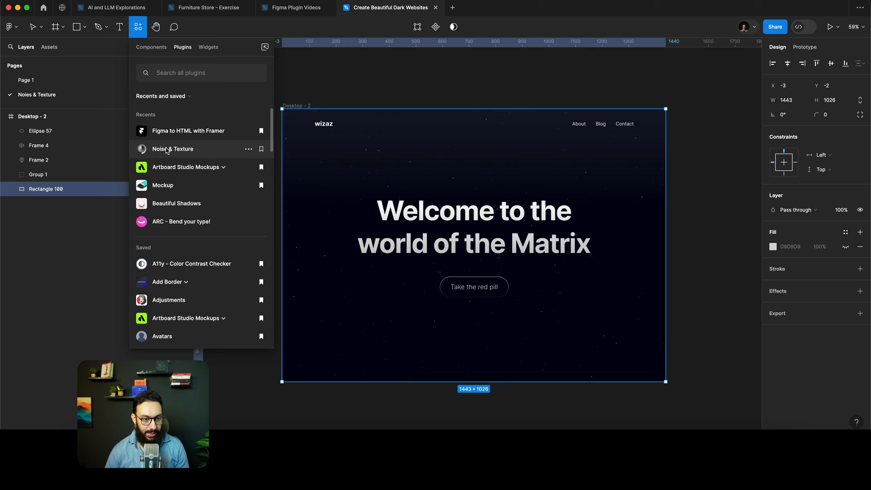
Step: Apply a contour-line Noise & Texture pattern to the rectangle after previewing Perlin
left_click(173, 149)
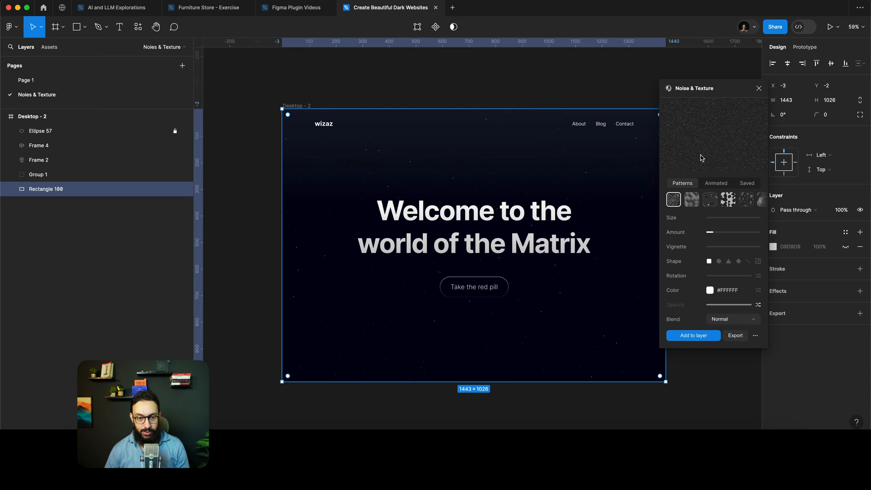
left_click(692, 200)
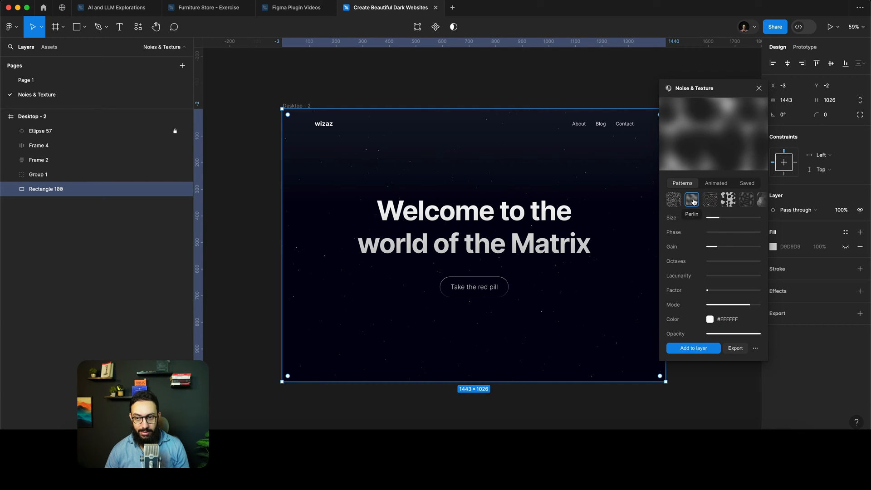
left_click(675, 200)
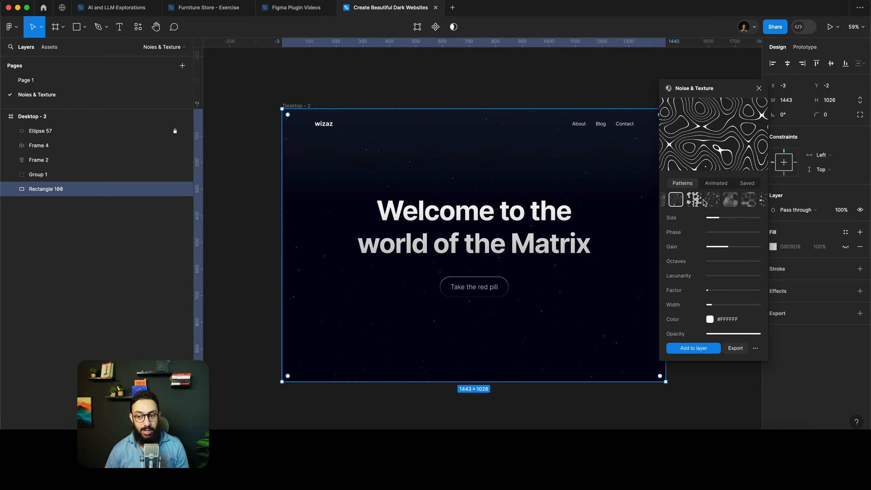
left_click(692, 348)
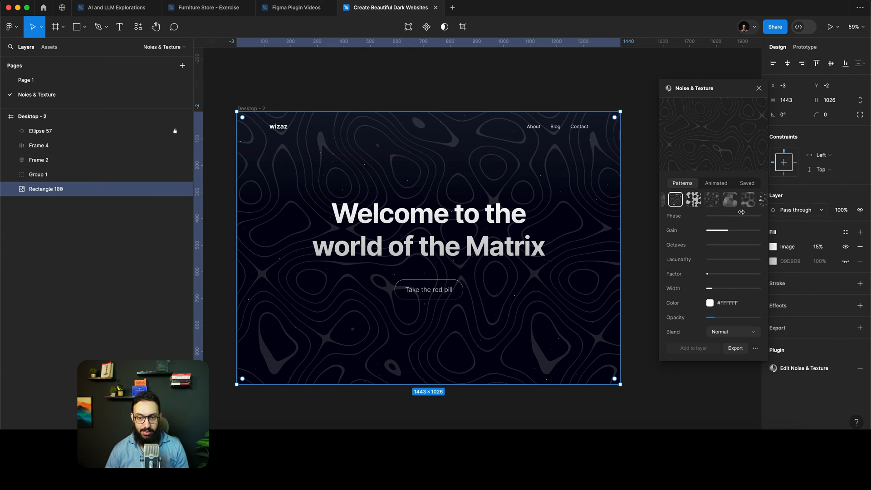
Step: Try Wave and Marble patterns and recolour the texture teal #5ae6dd
left_click(750, 199)
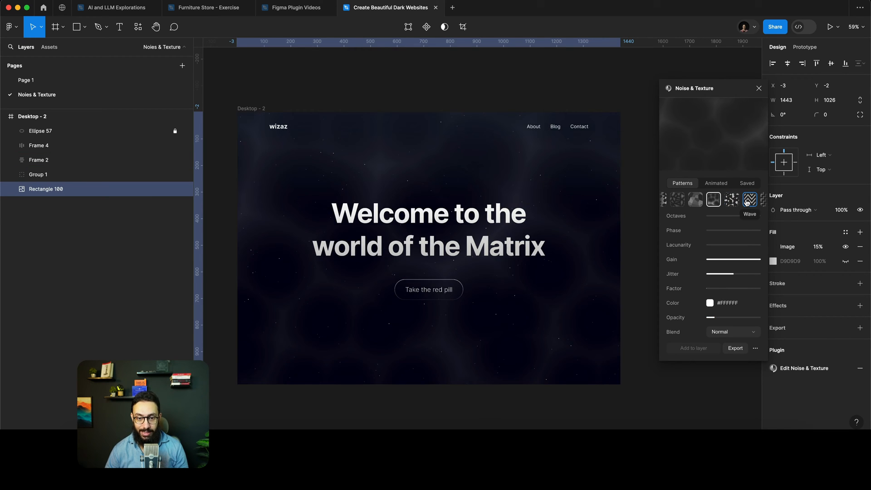
left_click(750, 200)
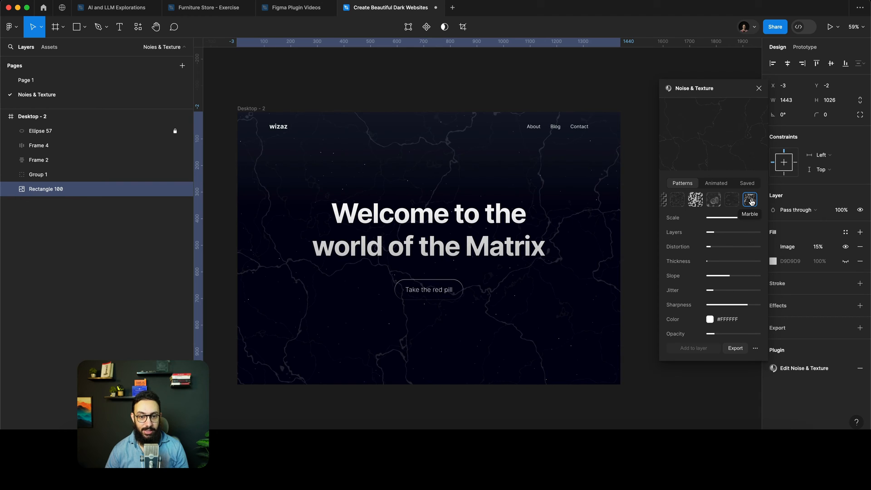
left_click(709, 318)
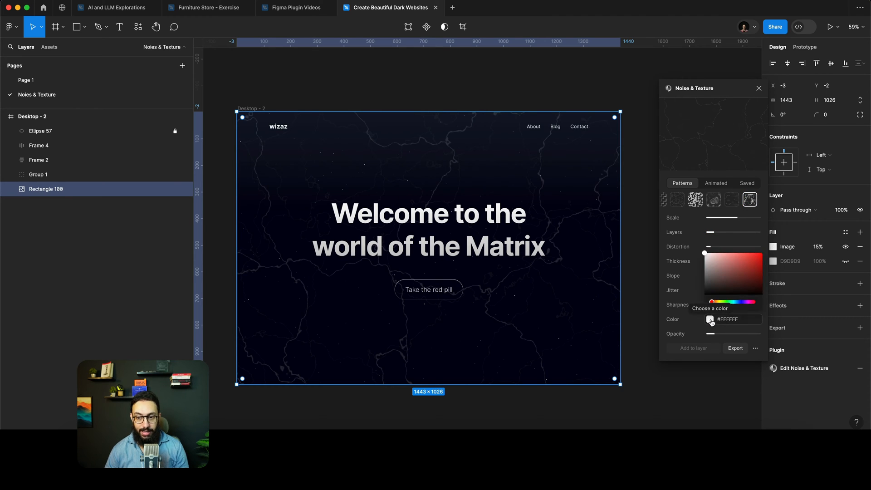
left_click(747, 257)
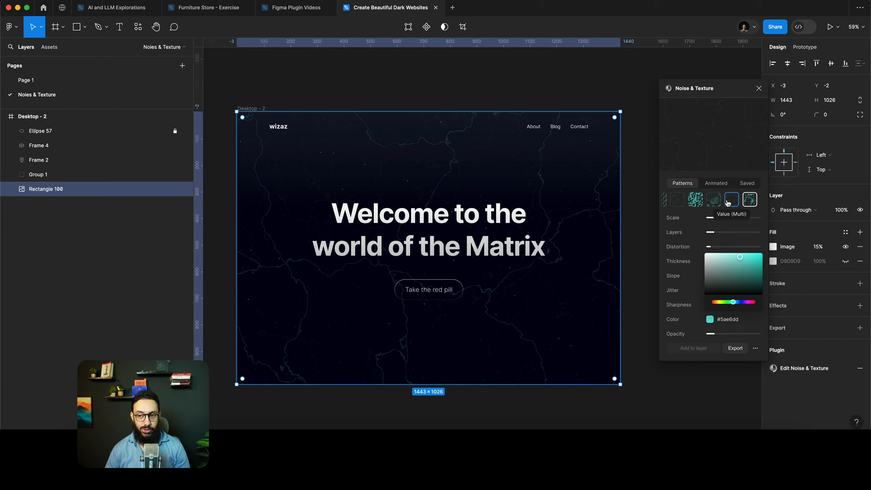
left_click(716, 183)
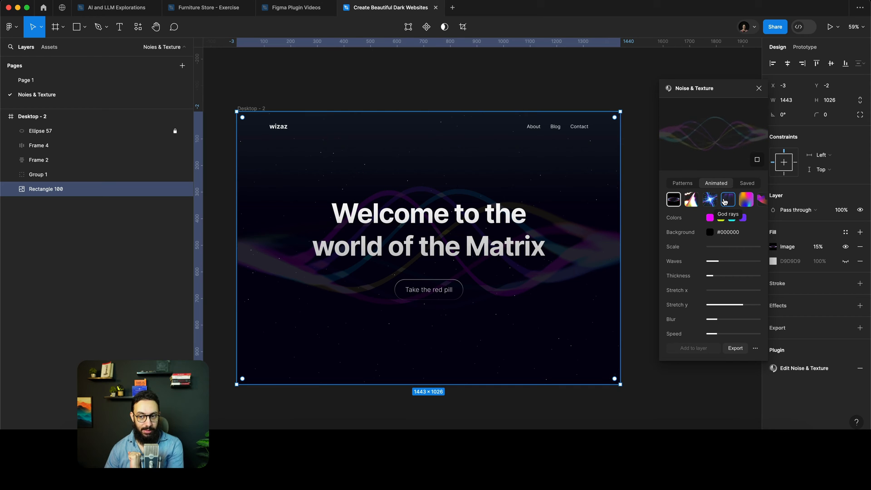
Step: Preview the Waves, Flow, Mesh and God rays animated presets on the landing page
left_click(691, 200)
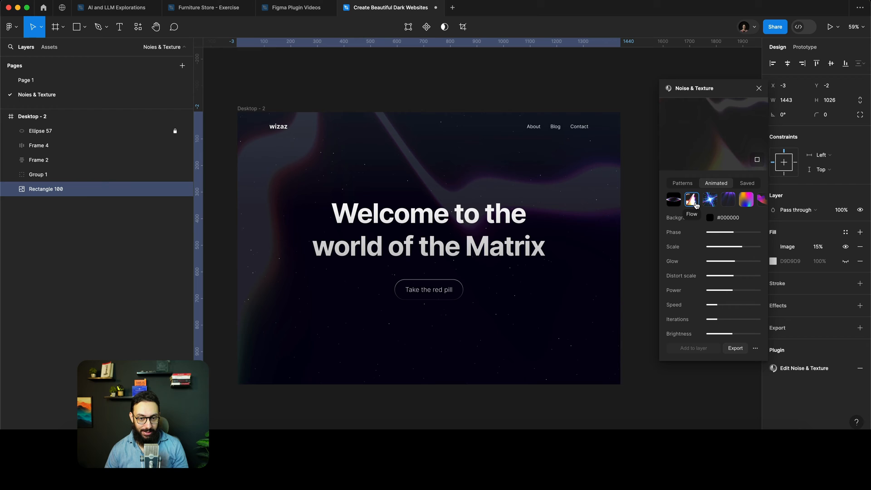
left_click(691, 199)
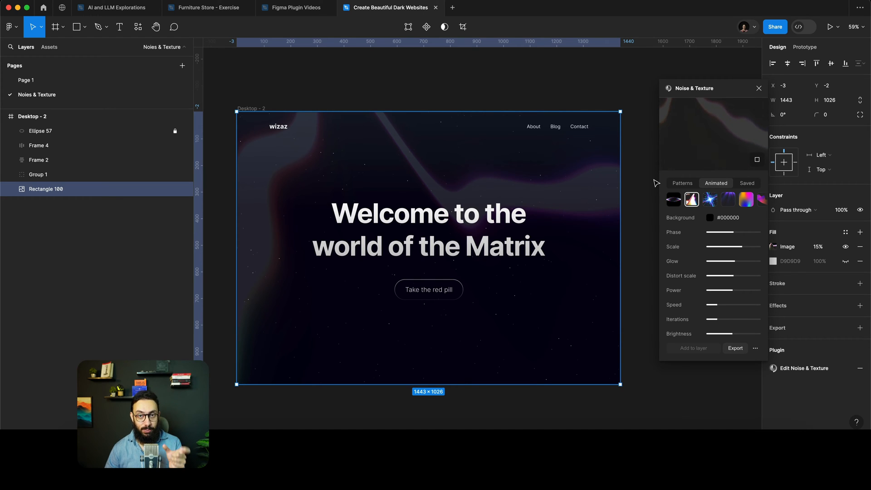
left_click(692, 200)
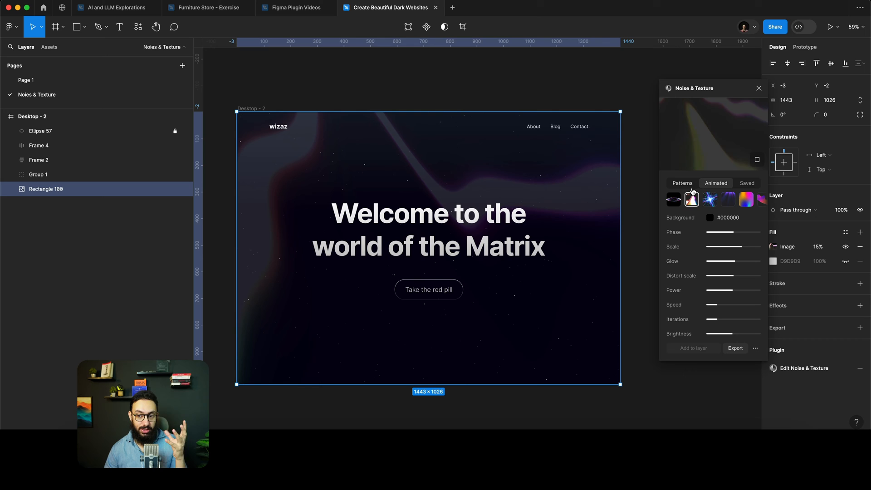
left_click(732, 199)
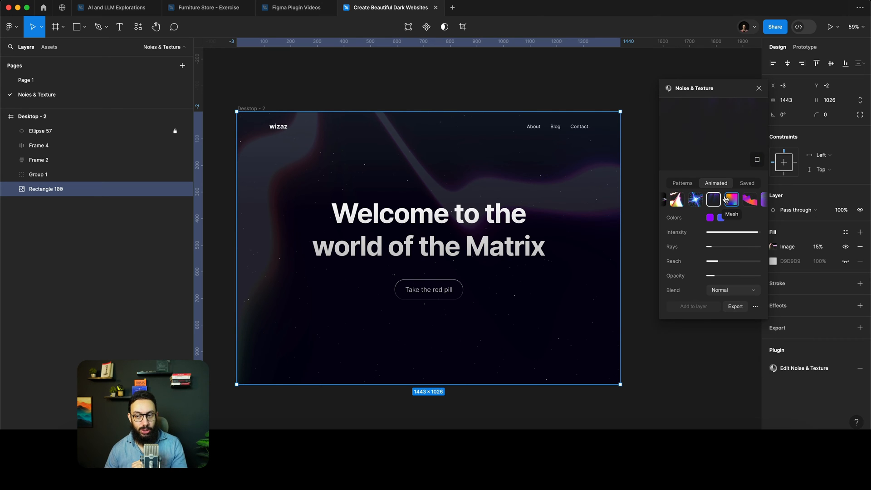
left_click(713, 199)
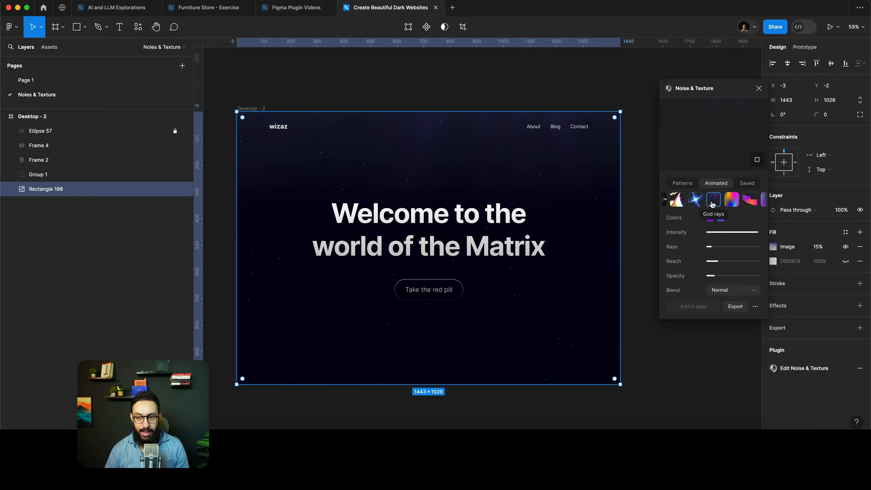
Step: Apply the purple God rays effect to Rectangle 100 at 50% fill
left_click(713, 199)
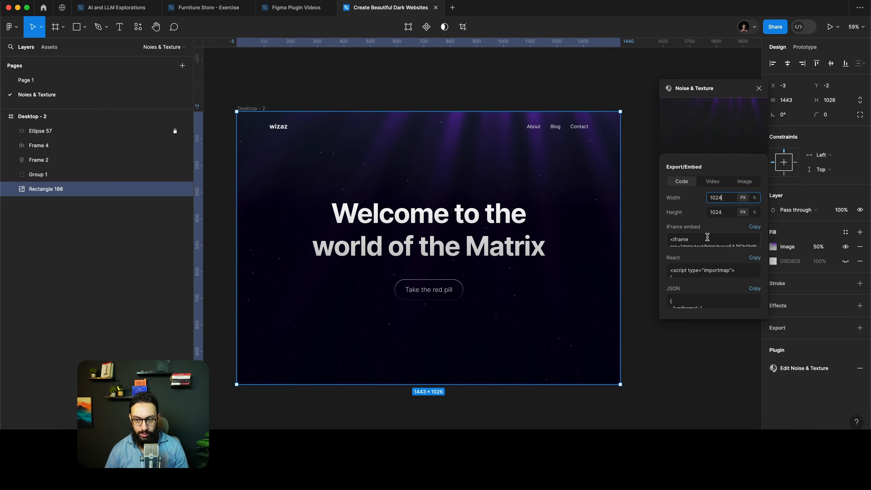
Step: Copy the god rays iFrame embed code sized 1024×1024 px
left_click(754, 227)
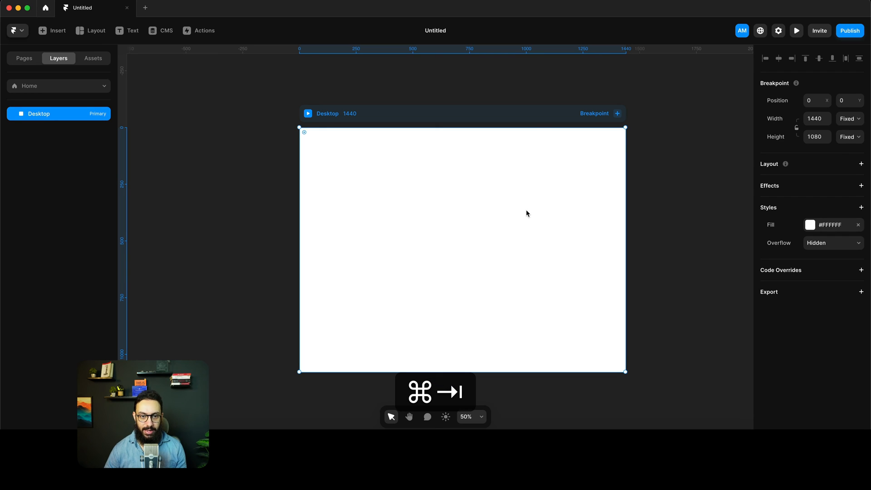
Step: In Framer, insert an Embed element of type HTML holding the pasted god-rays code
key("cmd+a")
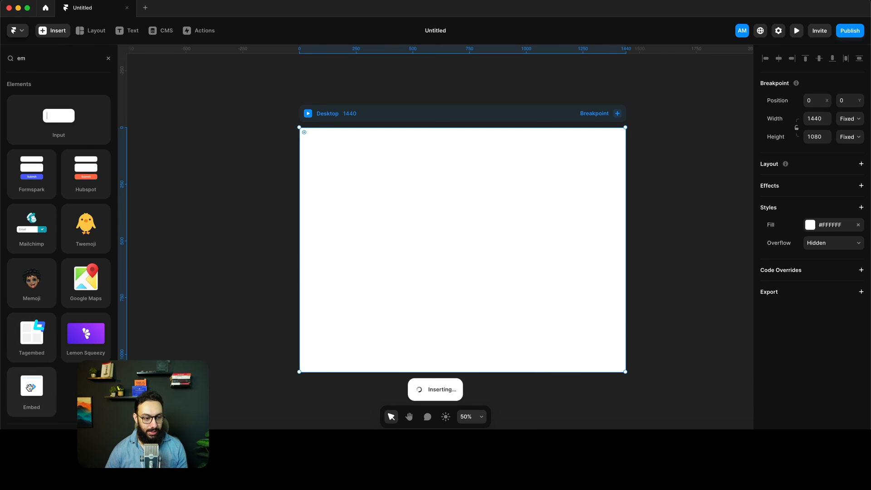
left_click(31, 390)
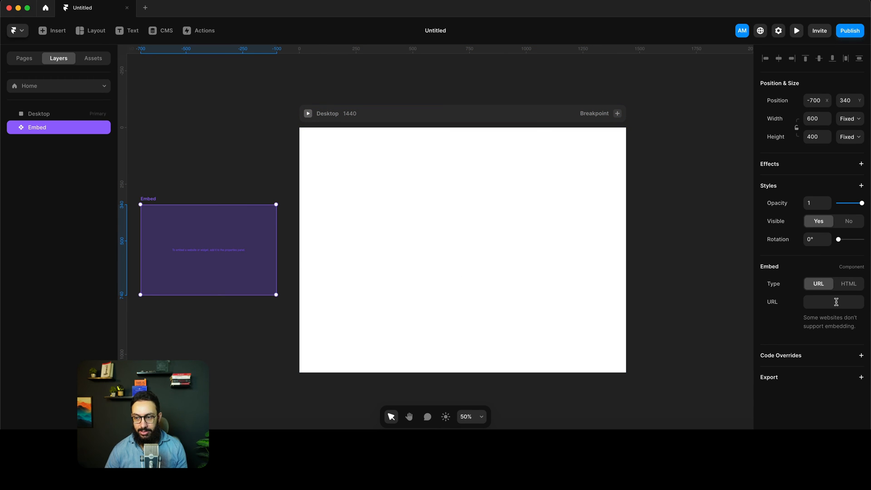
left_click(848, 284)
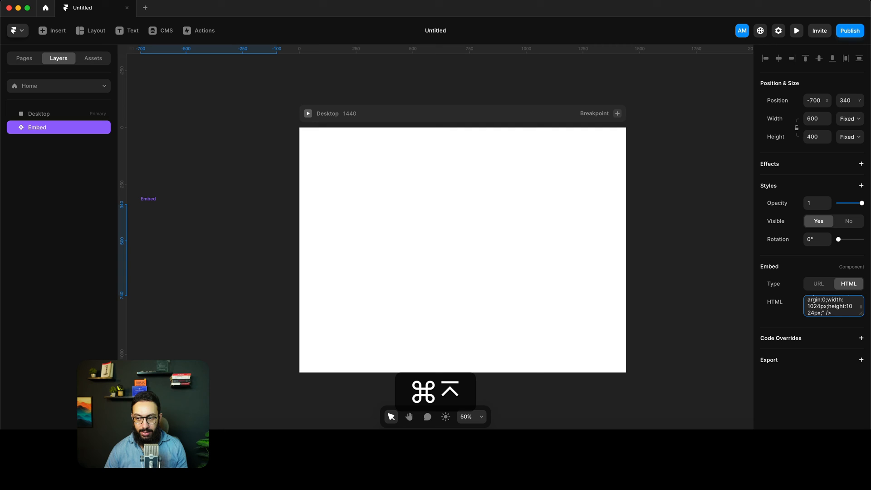
left_click(148, 198)
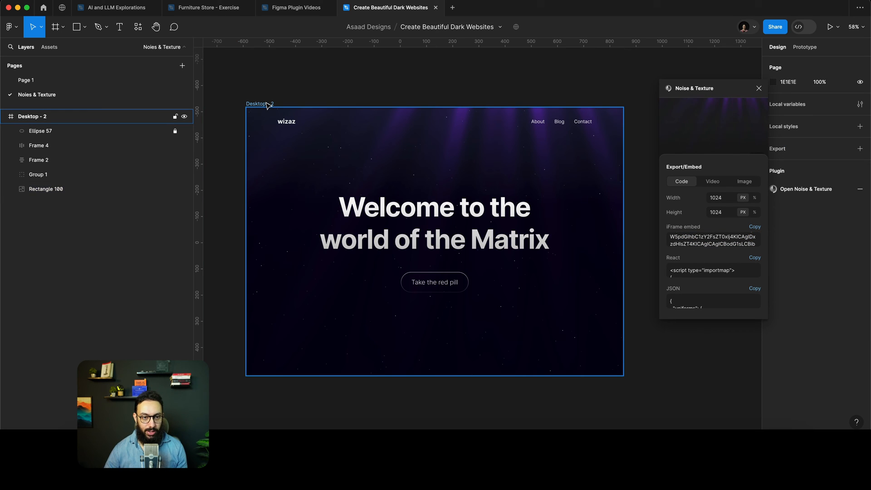
Step: Copy the Desktop - 2 landing page frame from Figma's layers panel
type("fram")
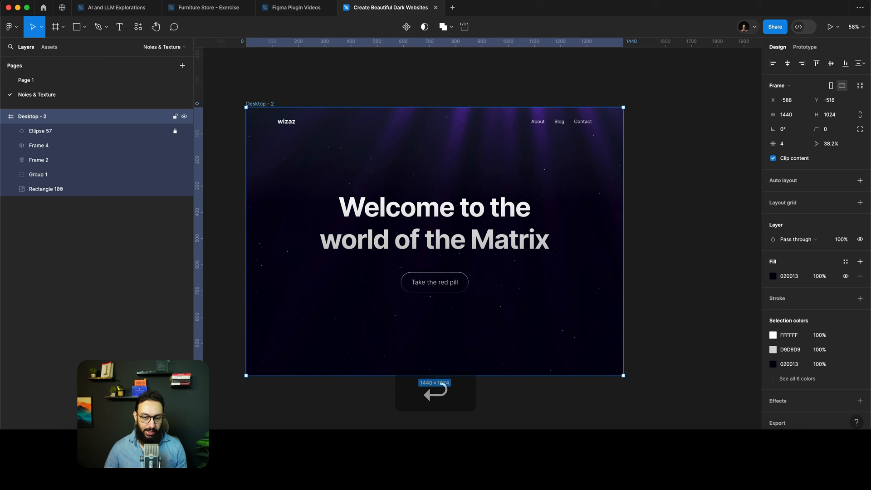
key("cmd+c")
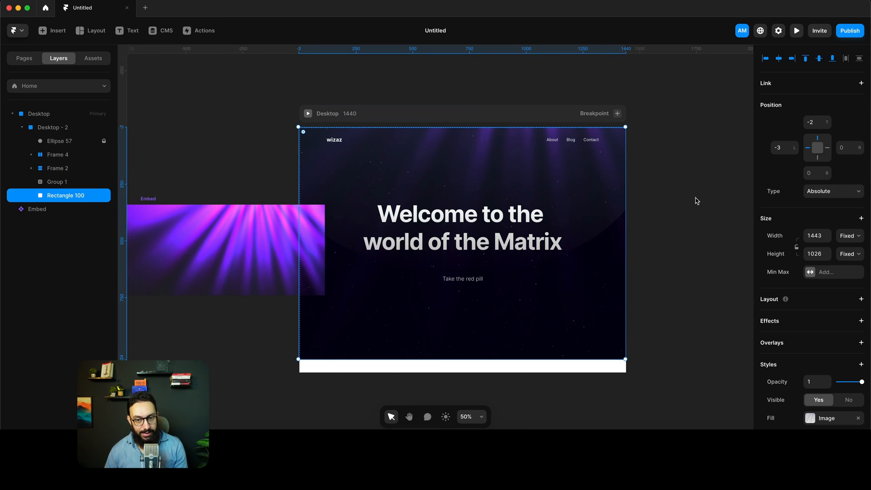
Step: Delete the Rectangle 100 layer from the landing page pasted into Framer
key("delete")
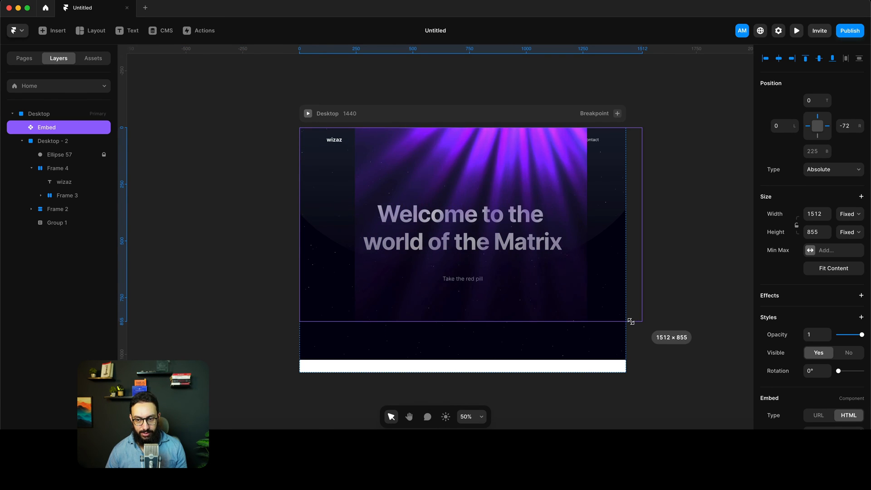
Step: Stretch the god-rays Embed to the full 1440 page width and reveal its HTML field
left_click_drag(631, 321, 626, 318)
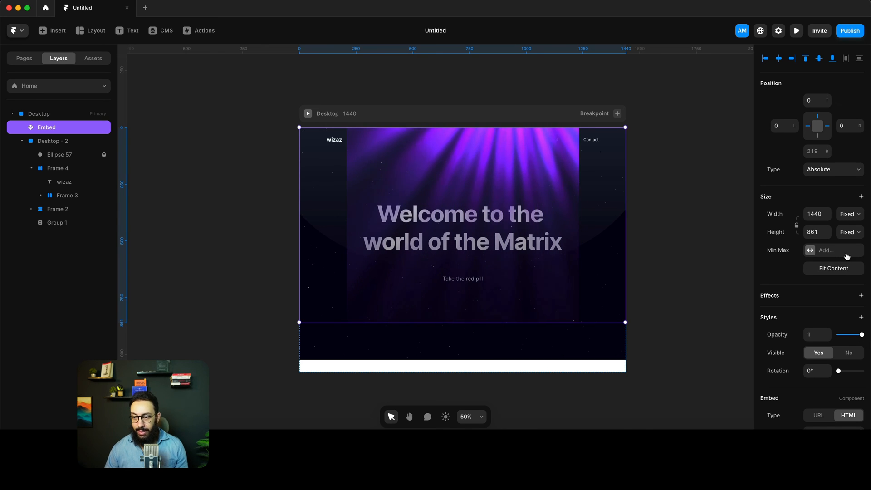
scroll("down", 3)
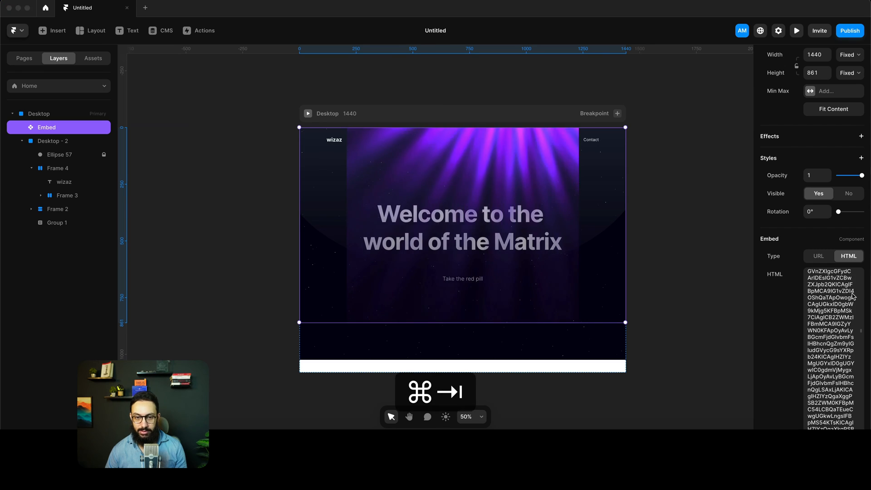
Step: Run the Noise & Texture plugin and bring up the export options for the Rectangle 100 god-rays texture
key("cmd+p")
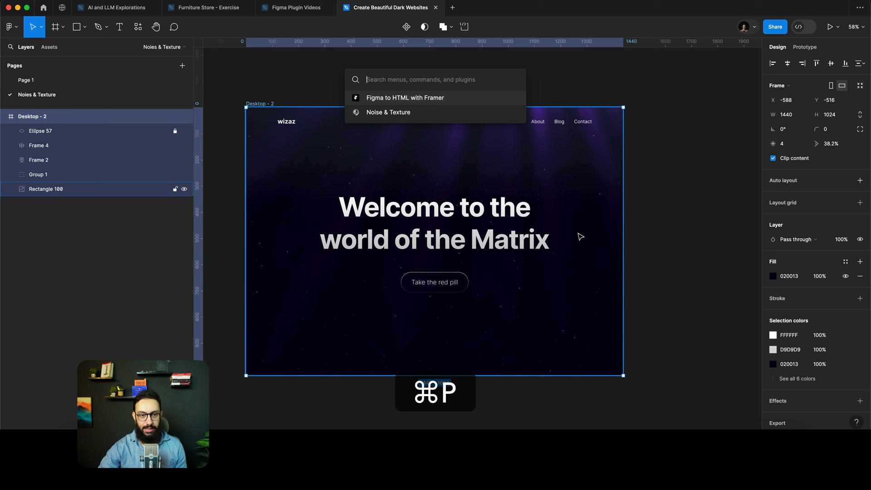
key("Escape")
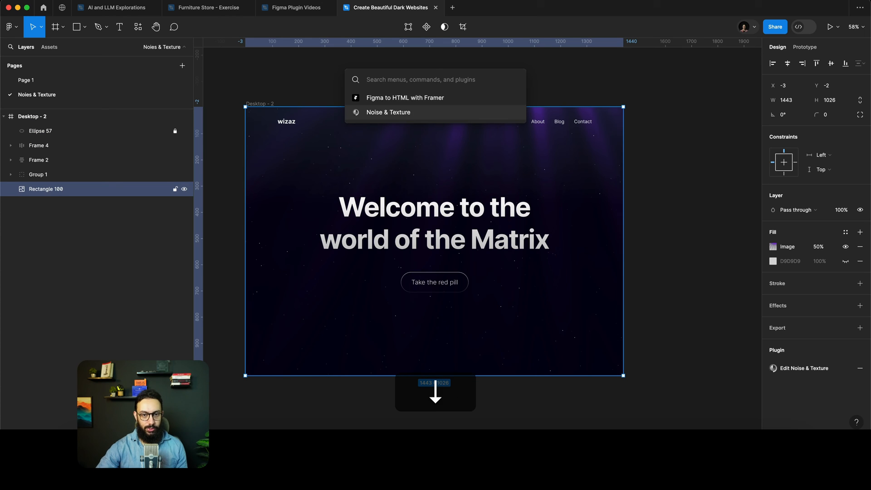
left_click(388, 113)
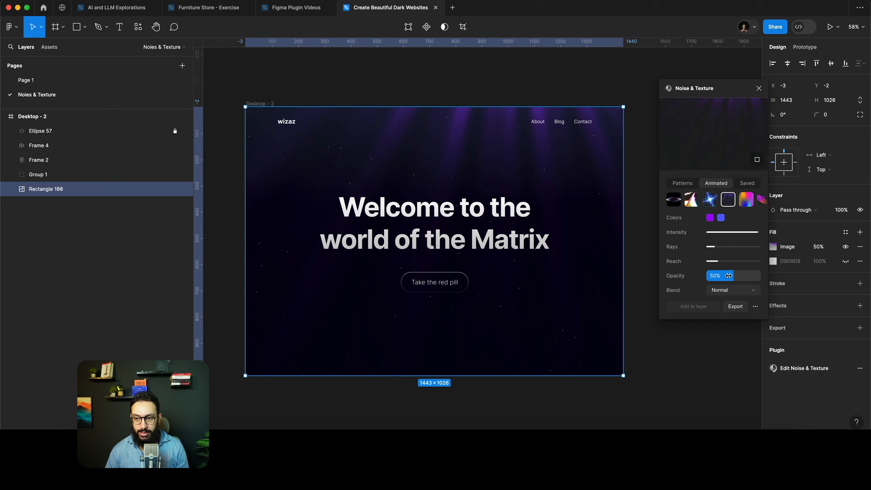
left_click(733, 305)
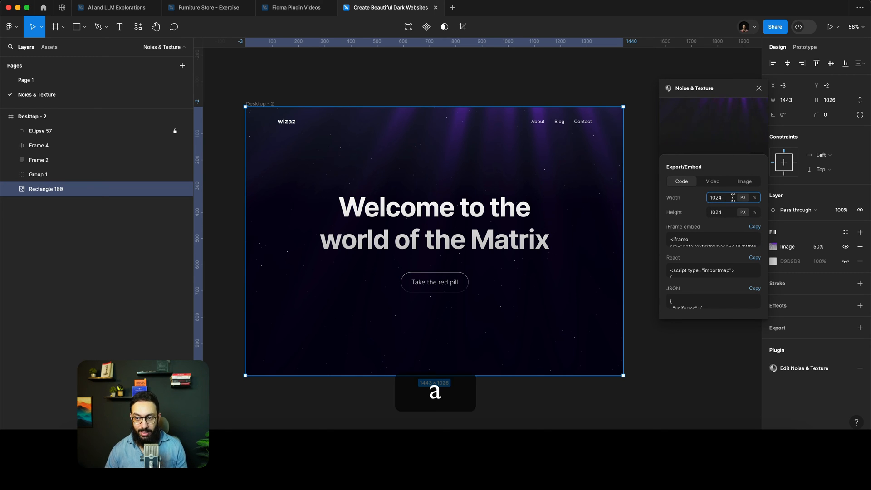
Step: Size the export at 100% width and height and copy its iFrame embed code
type("100")
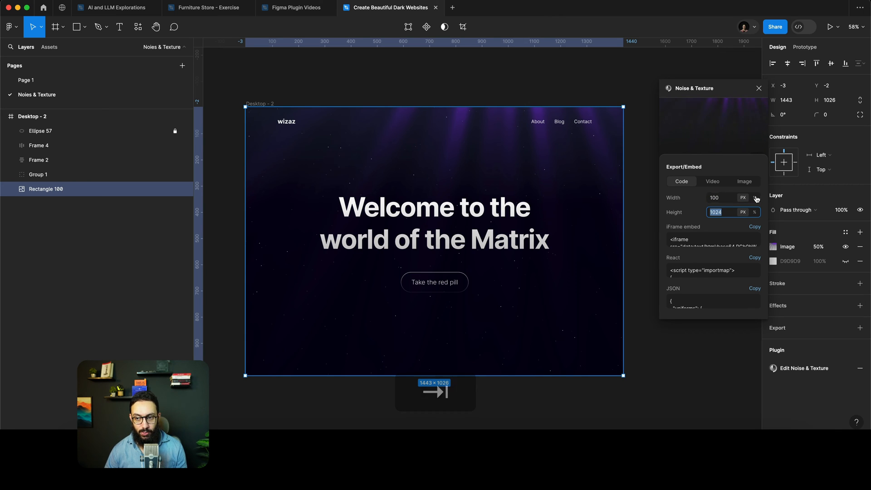
type("100")
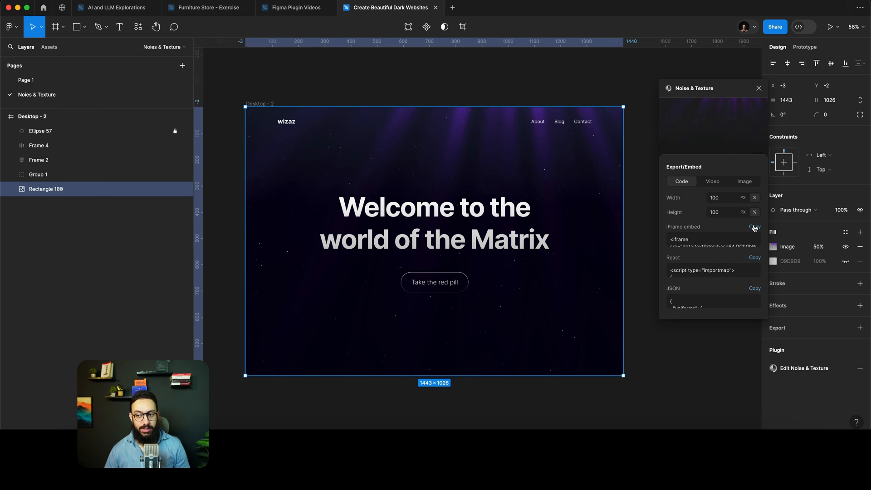
left_click(754, 228)
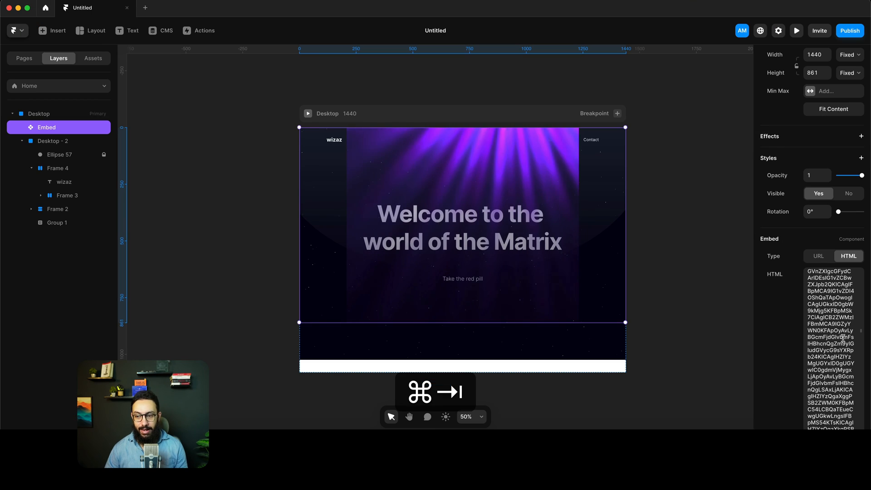
Step: Replace the Framer Embed's old HTML with the newly copied full-size iframe code
key("cmd+v")
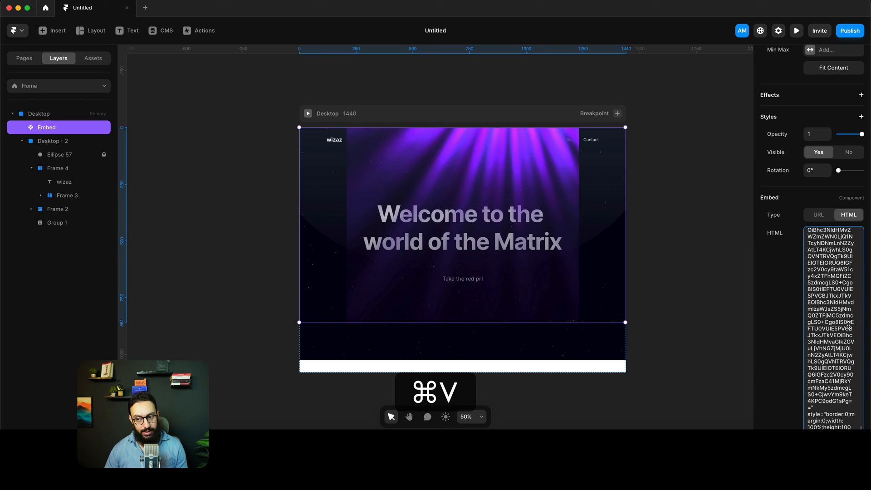
key("cmd+v")
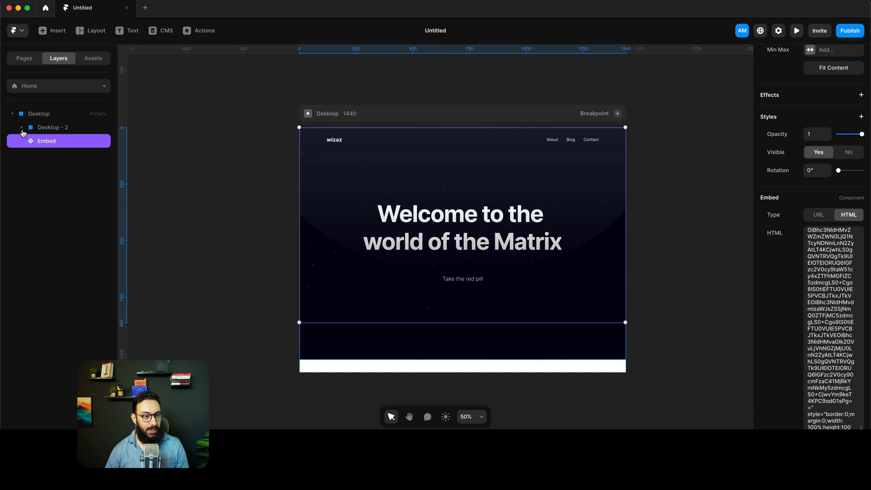
Step: Expand Desktop - 2, try removing its dark fill, then undo to keep the fill
left_click(22, 127)
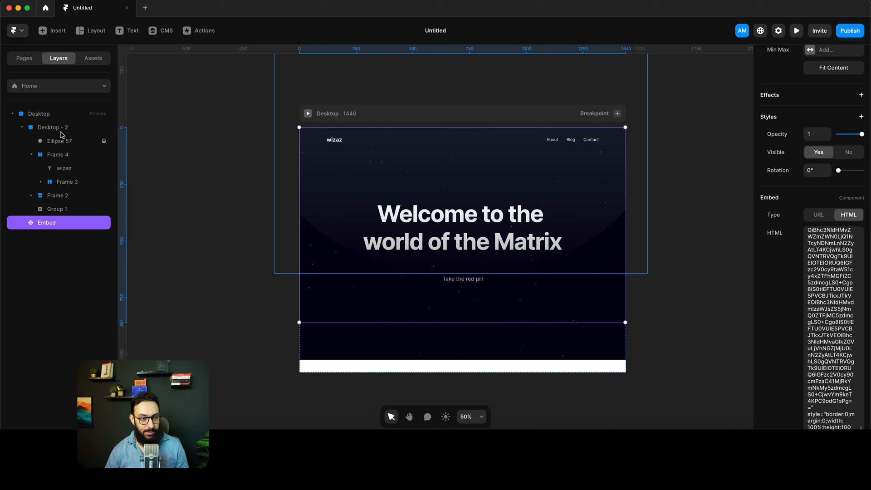
left_click(52, 127)
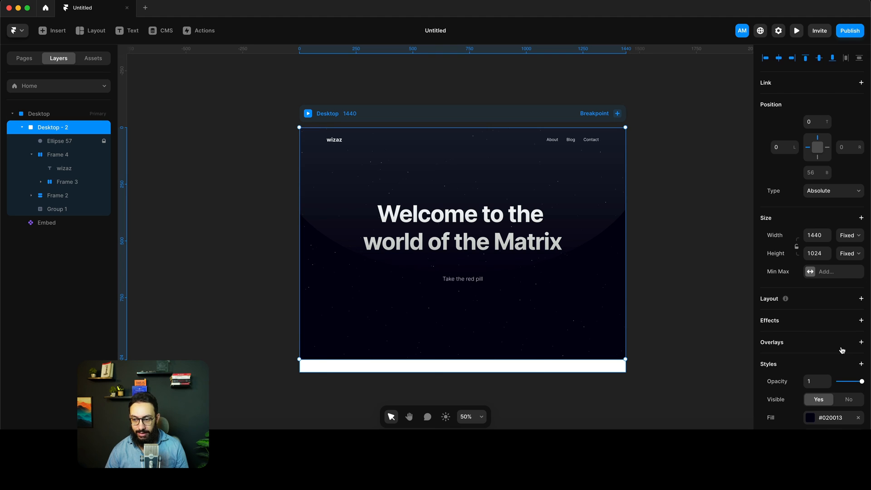
scroll("down", 3)
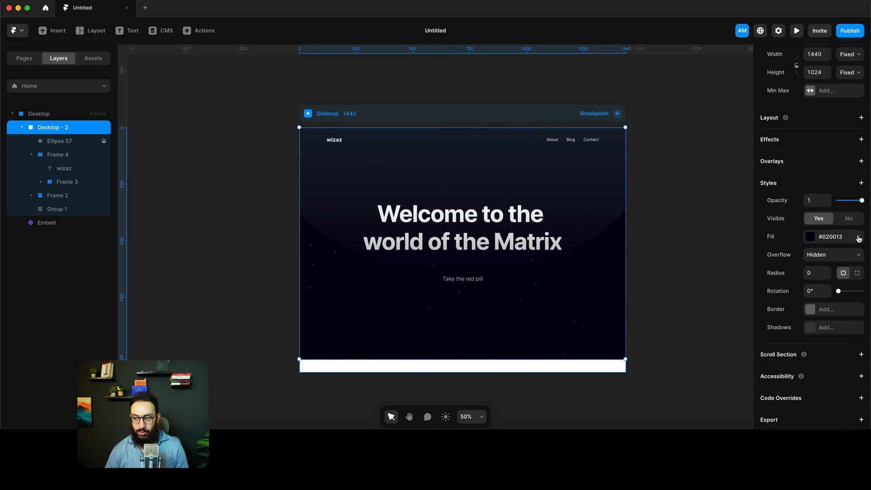
left_click(811, 237)
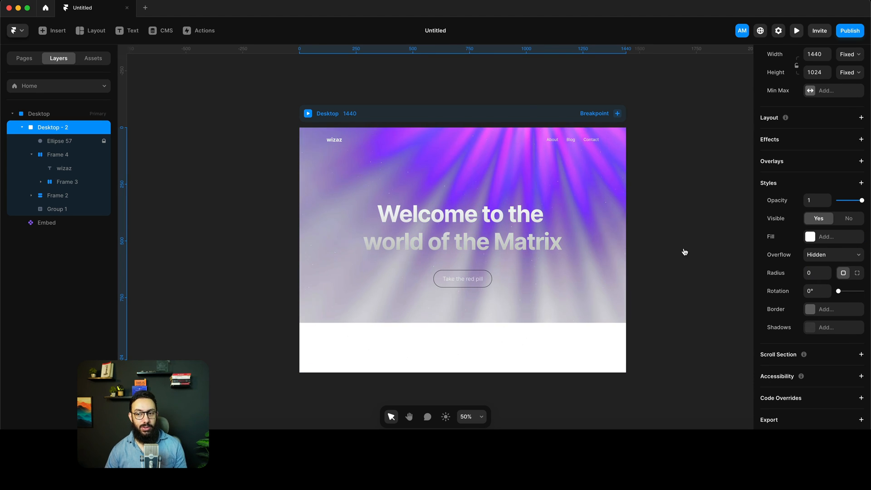
key("cmd+z")
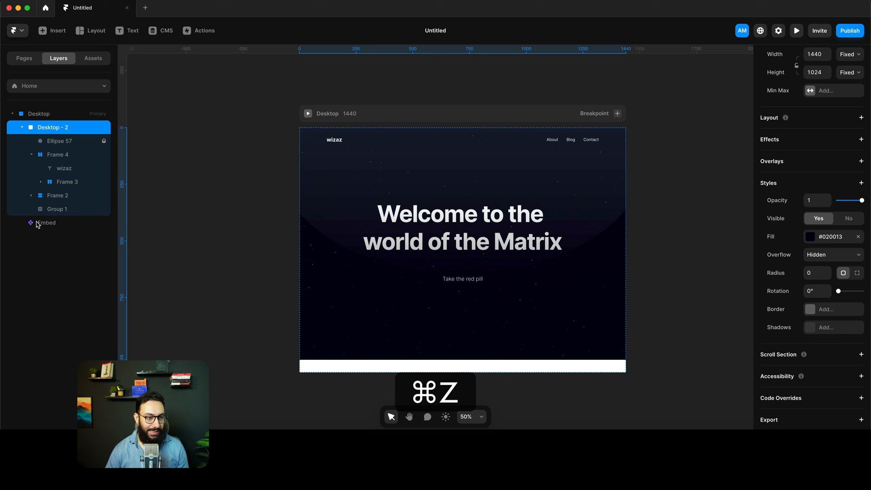
Step: Move the Embed layer inside Desktop - 2 under Group 1 so the rays show behind the content
left_click(47, 223)
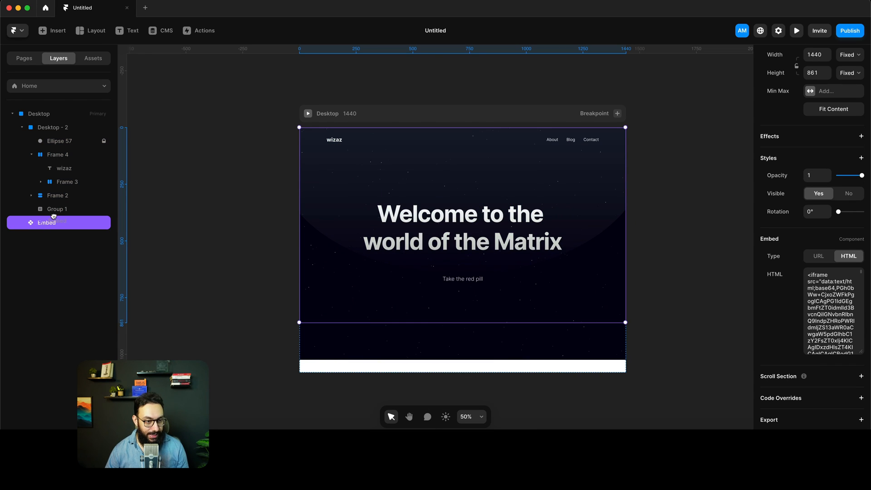
left_click(56, 222)
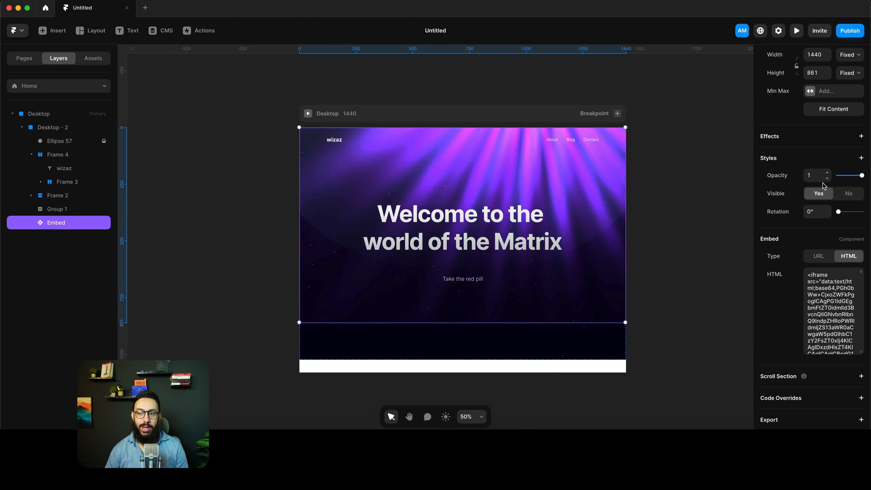
Step: Dim the god-rays Embed to a low 0.2 opacity behind the hero text
type("0")
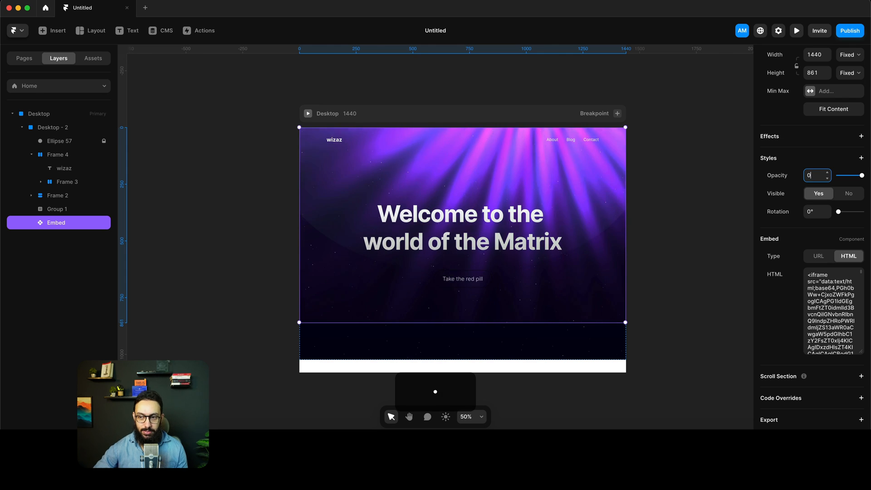
type("0.5")
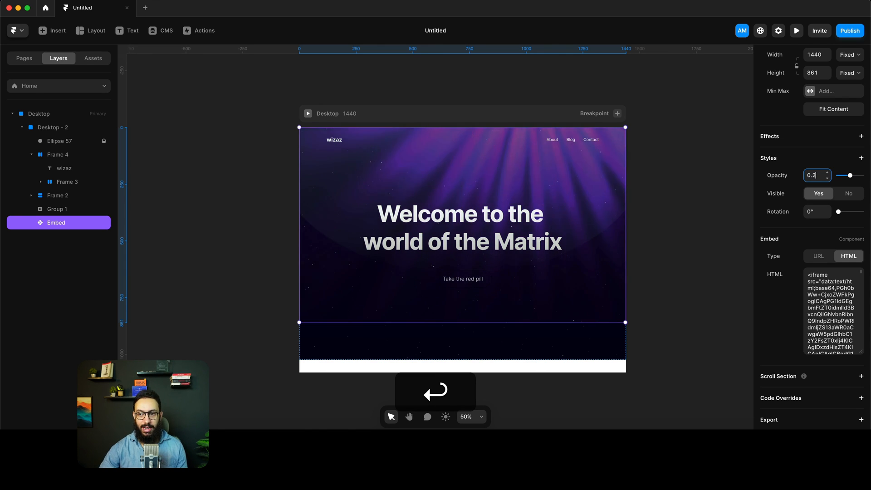
left_click(24, 58)
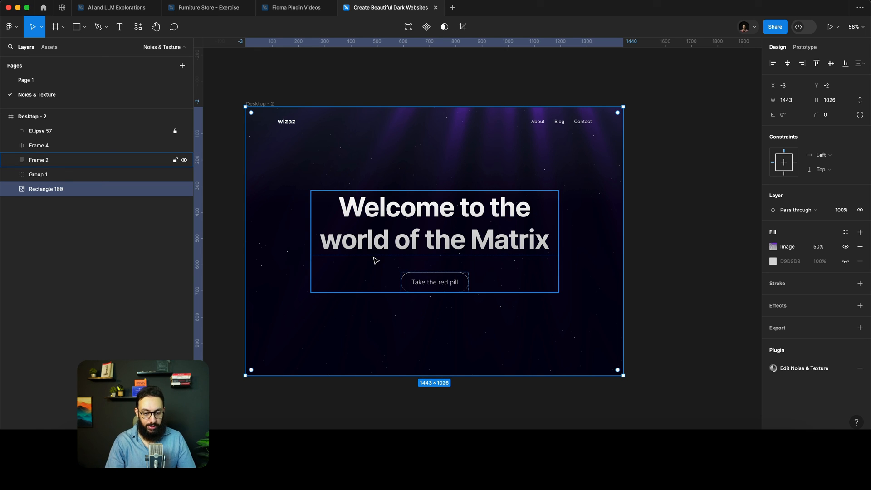
Step: Launch Noise & Texture and preview the Aura animated texture on the Matrix frame
key("cmd+/")
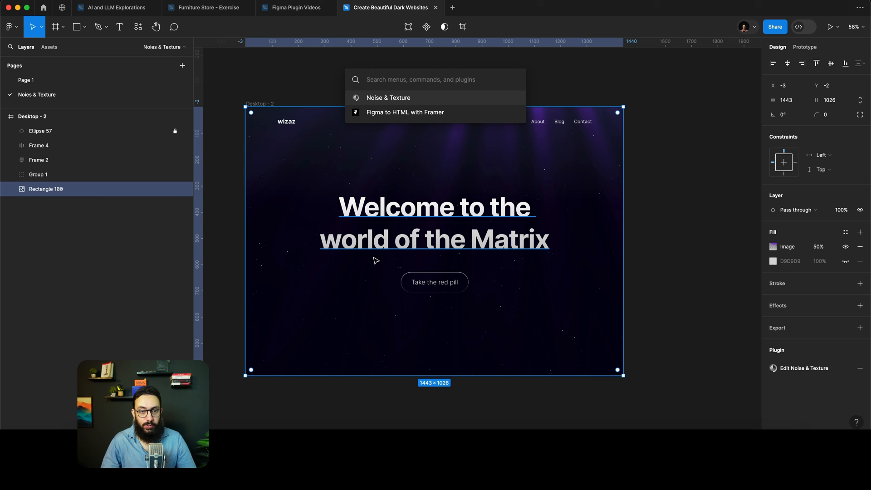
left_click(388, 98)
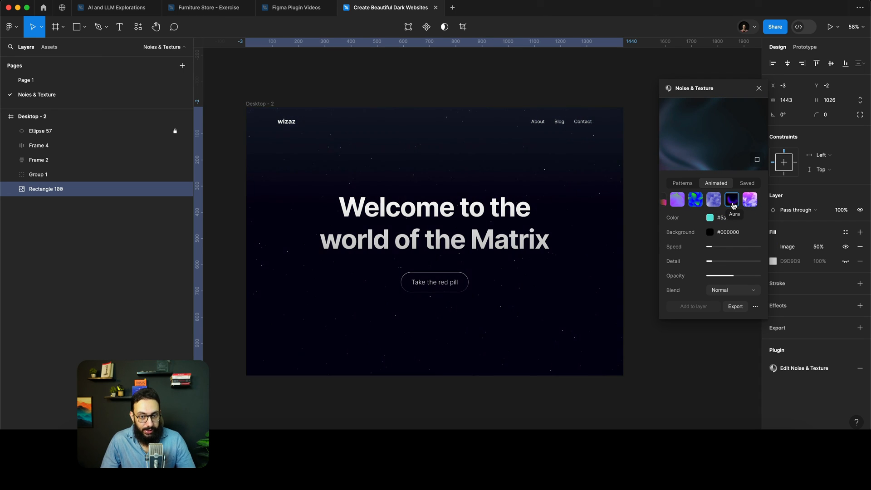
left_click(731, 200)
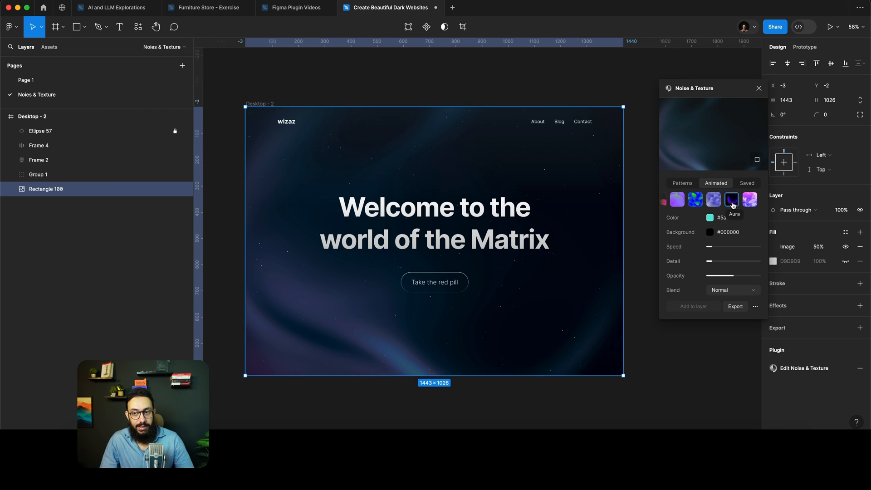